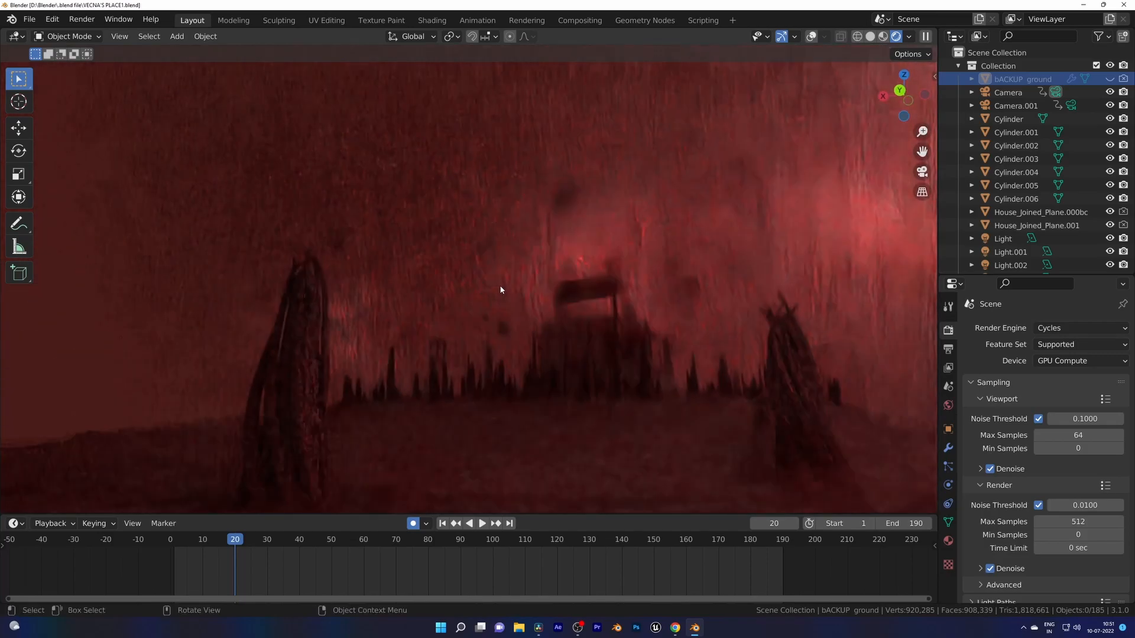
- Switch to the Geometry Nodes workspace to build the noise-driven Set Position chain on the plane
left_click(643, 23)
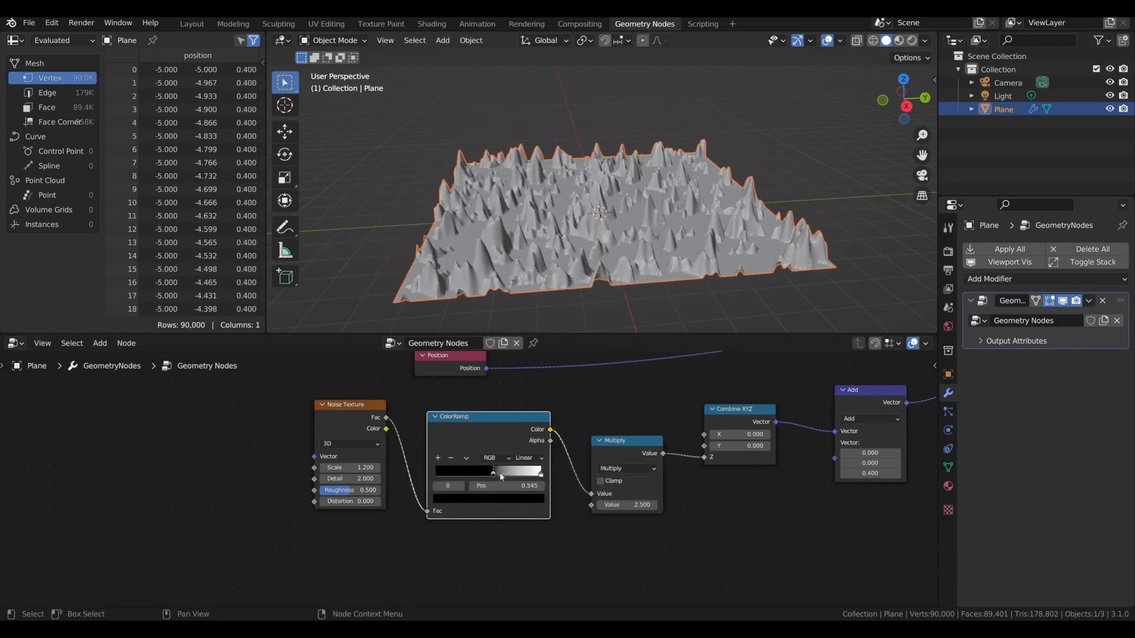
- Raise the Multiply value so the terrain spikes become denser and taller
left_click_drag(499, 472, 536, 471)
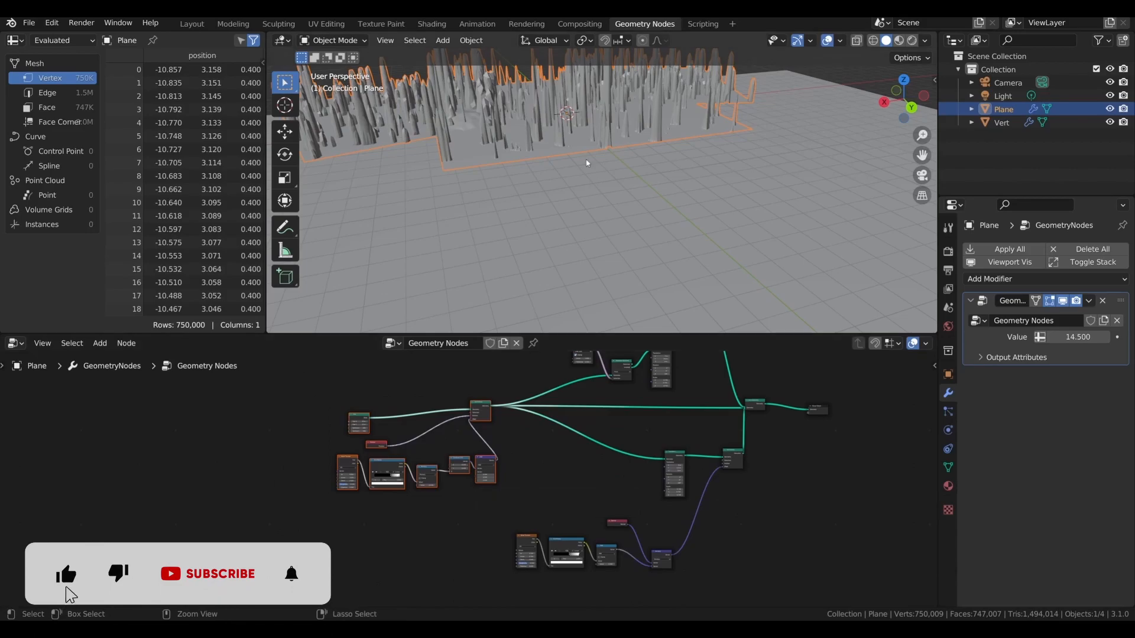
- Select the Vert plane to give it its own Geometry Nodes modifier
left_click(1001, 122)
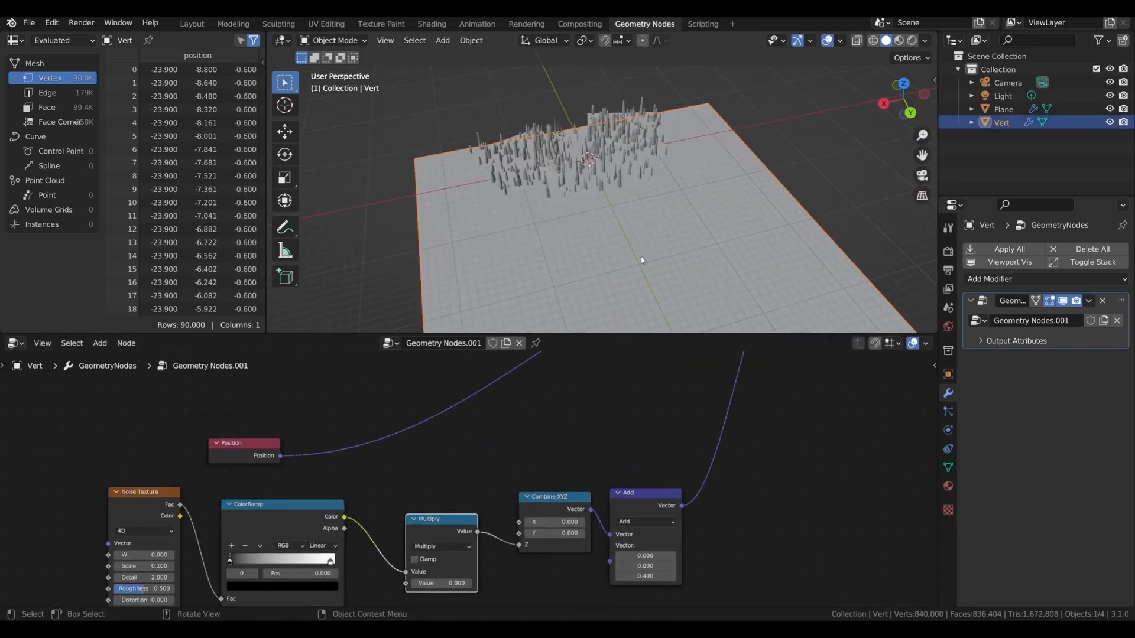
- Add a Set Shade Smooth node to the Vert terrain node tree
type("SET SH")
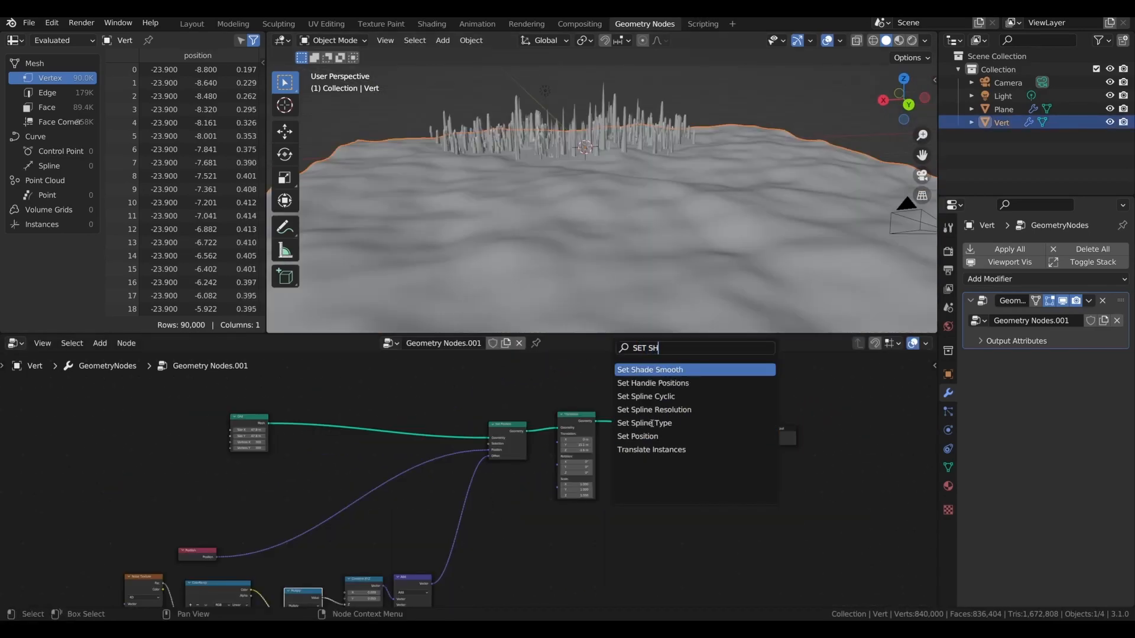
left_click(649, 368)
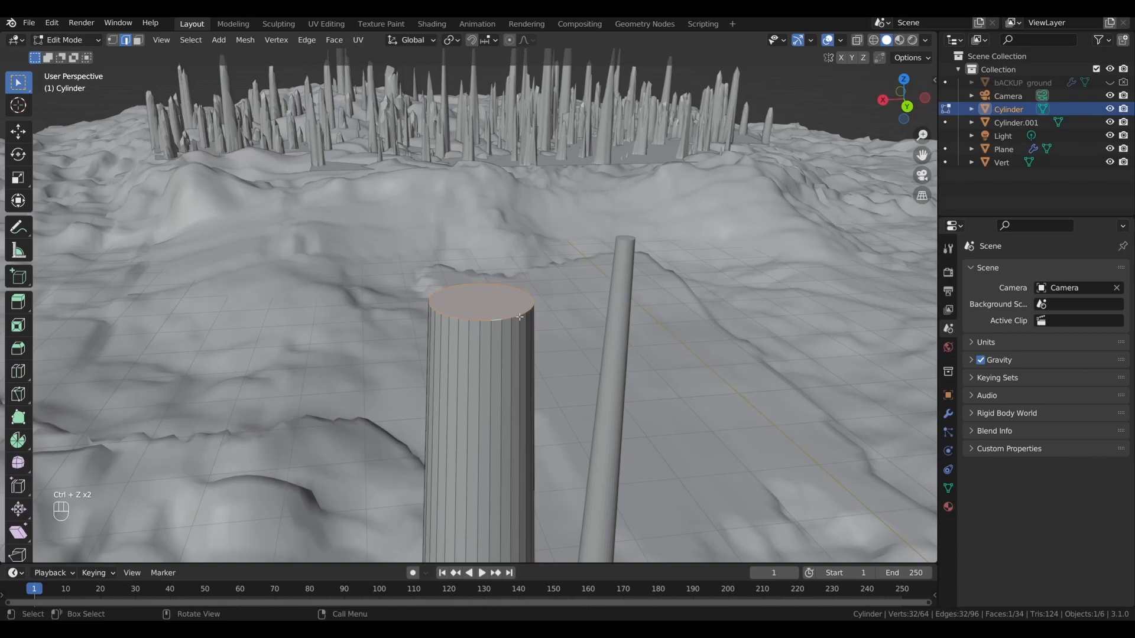
- Scale the cylinder's top face to start shaping it into a vine trunk
left_click(523, 40)
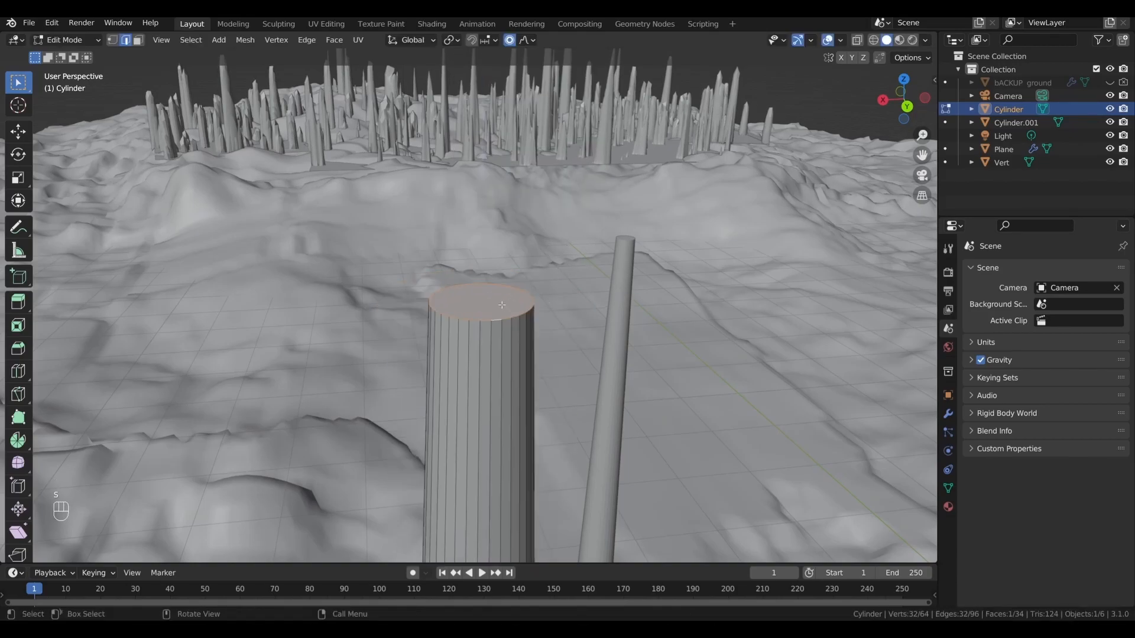
key("s")
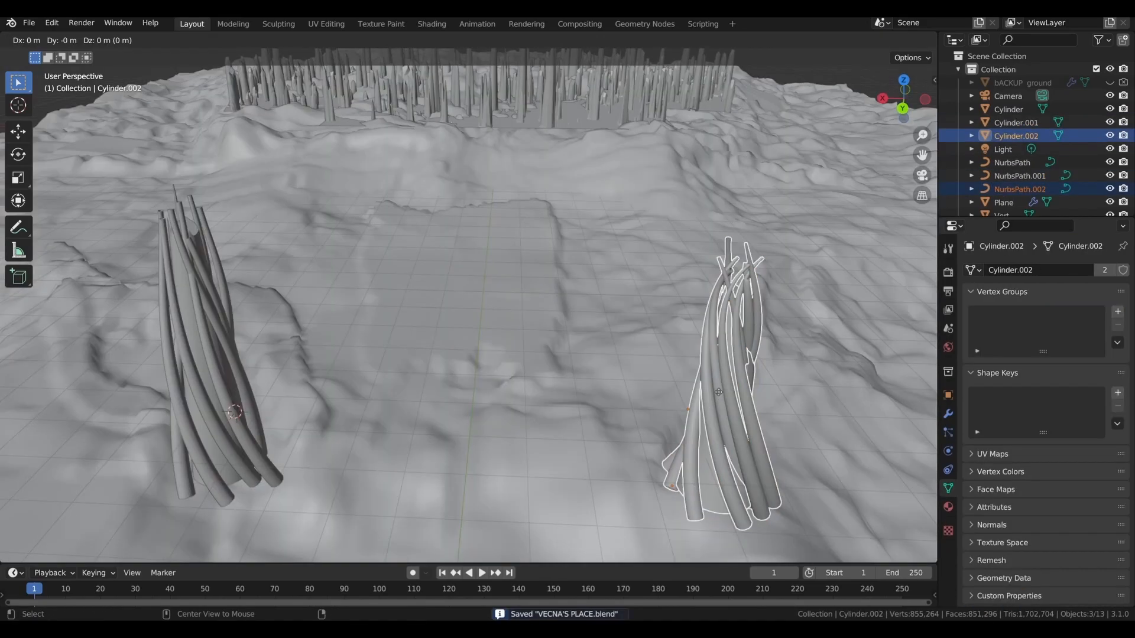
- Move a duplicated vine bundle across the terrain and set it down
left_click_drag(723, 392, 658, 290)
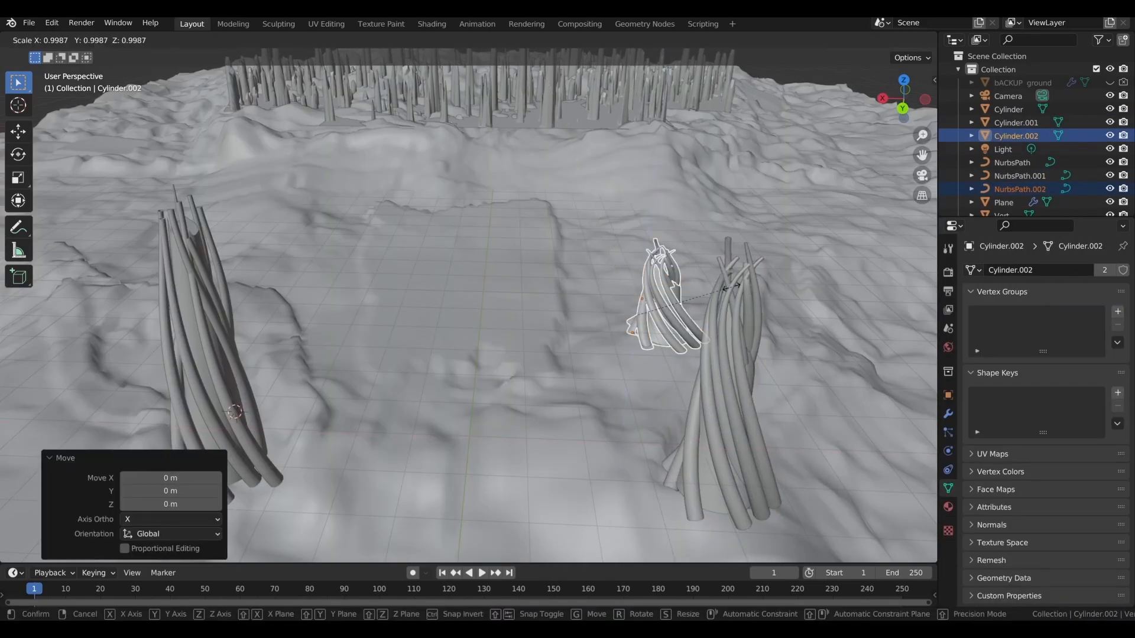
left_click(666, 290)
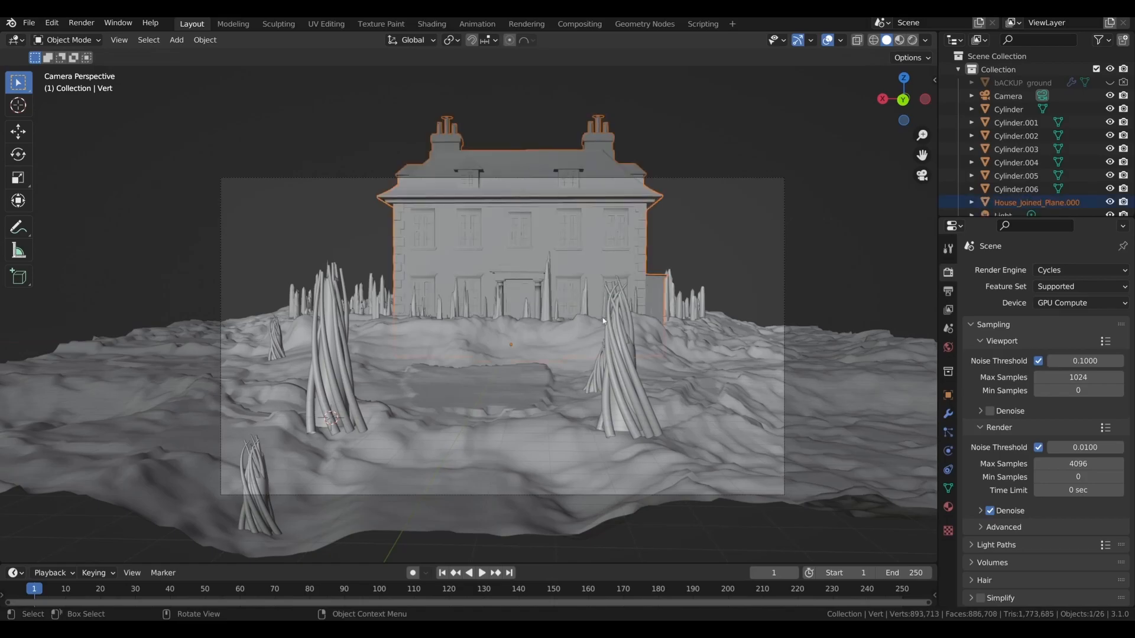
- Reach Object > Quick Effects > Cell Fracture for the duplicated house
left_click(431, 24)
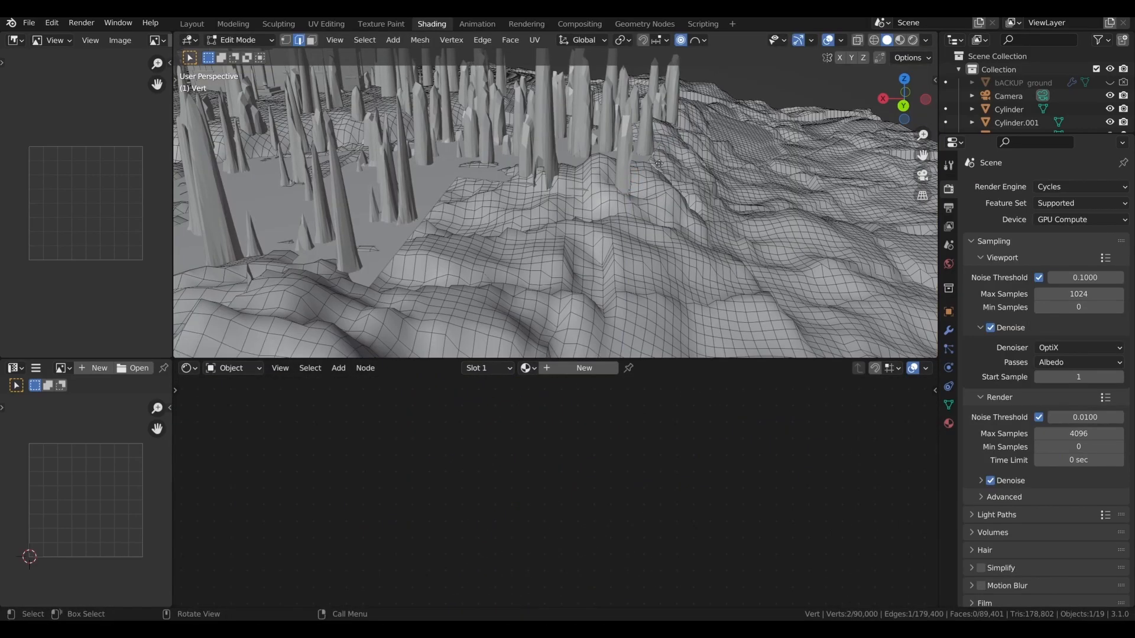
left_click(191, 23)
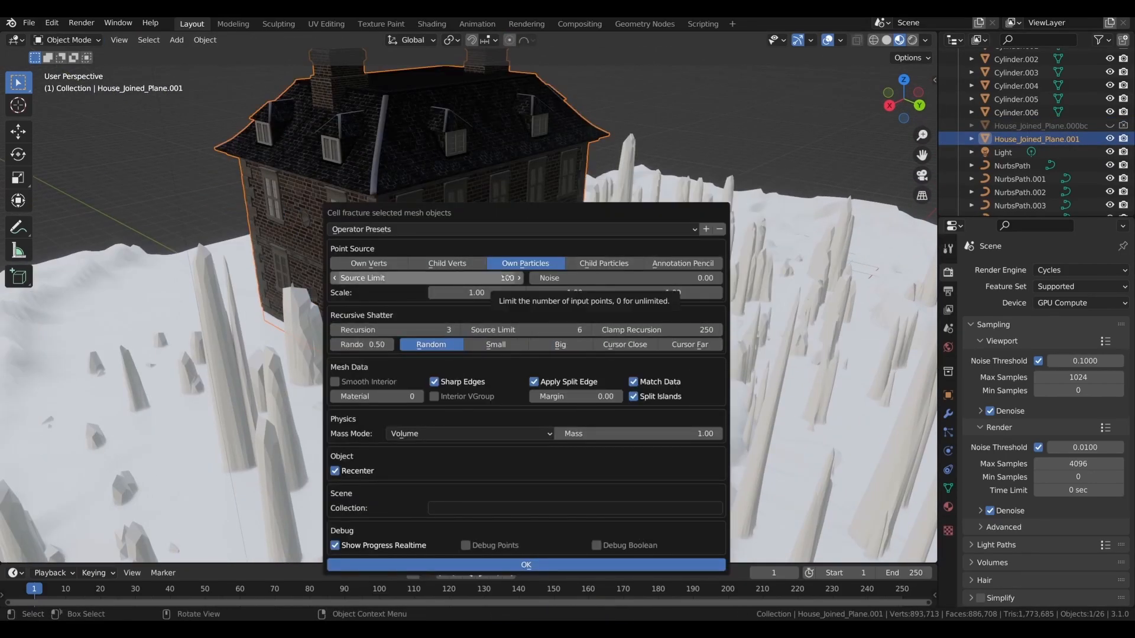
- Confirm Cell Fracture so the house shatters into hundreds of cell pieces
left_click(526, 565)
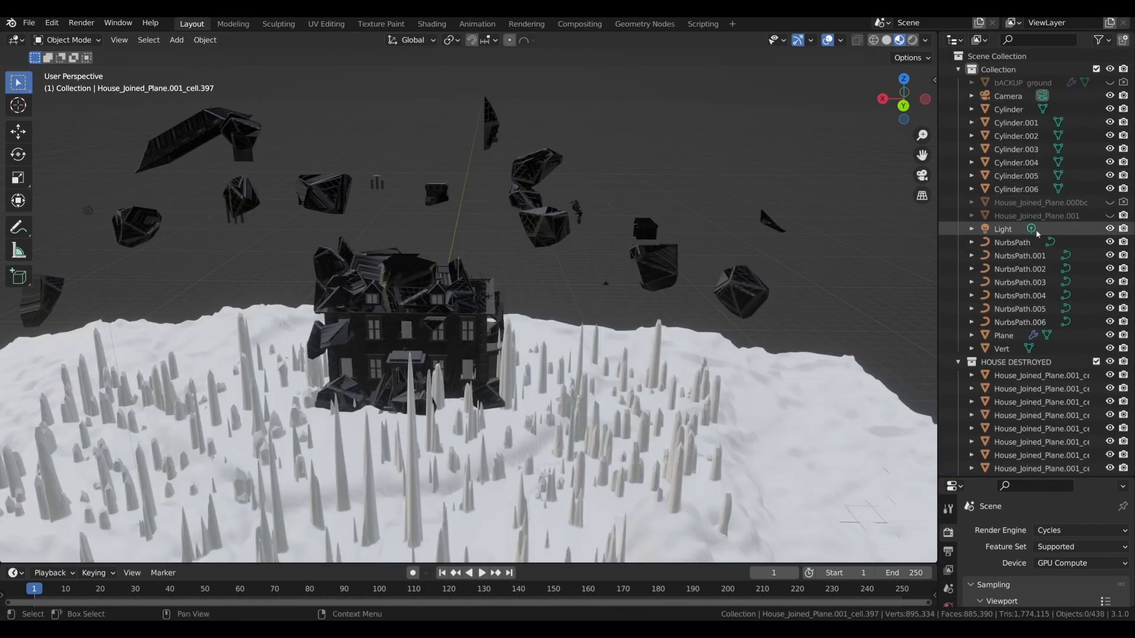
- Rotate and move a house fragment out to the left so debris floats scattered around the house
left_click(1043, 362)
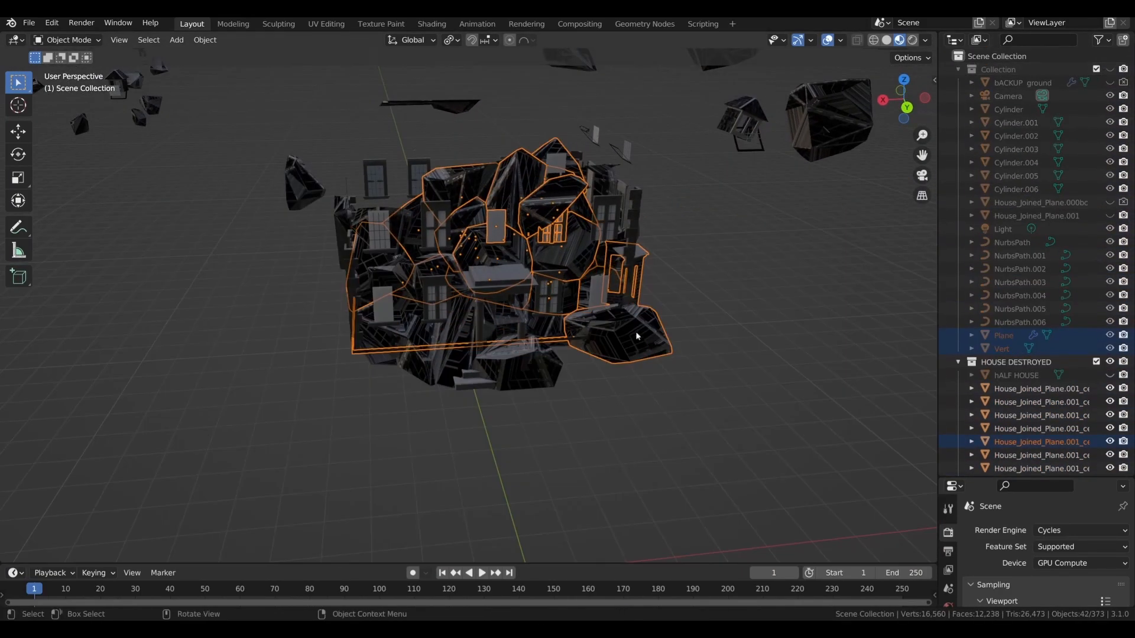
key("r")
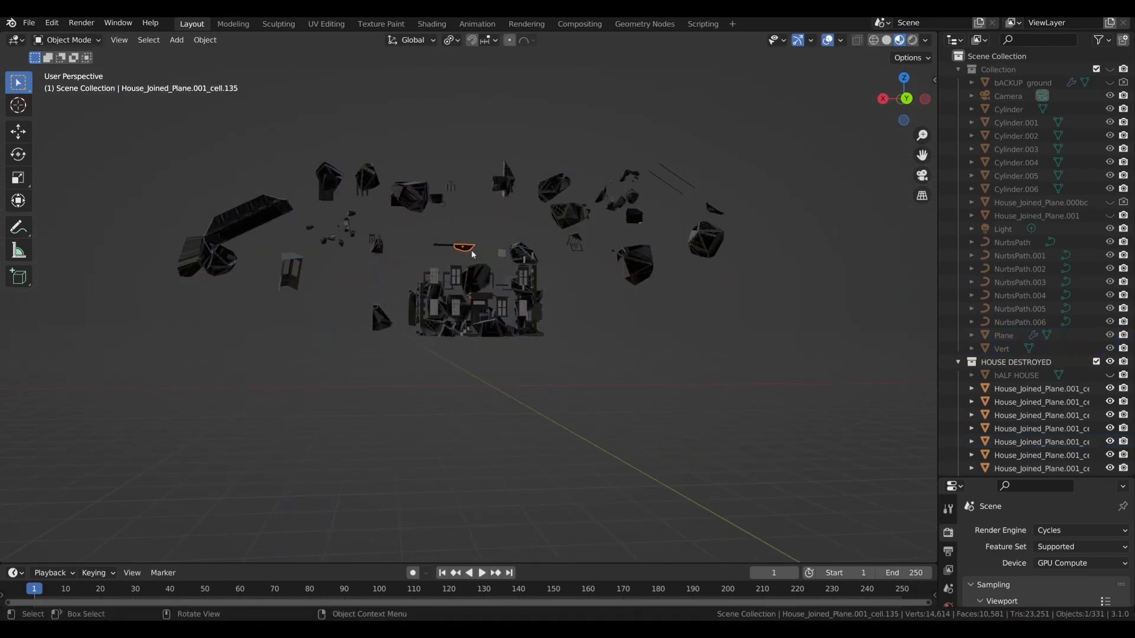
left_click_drag(463, 246, 304, 333)
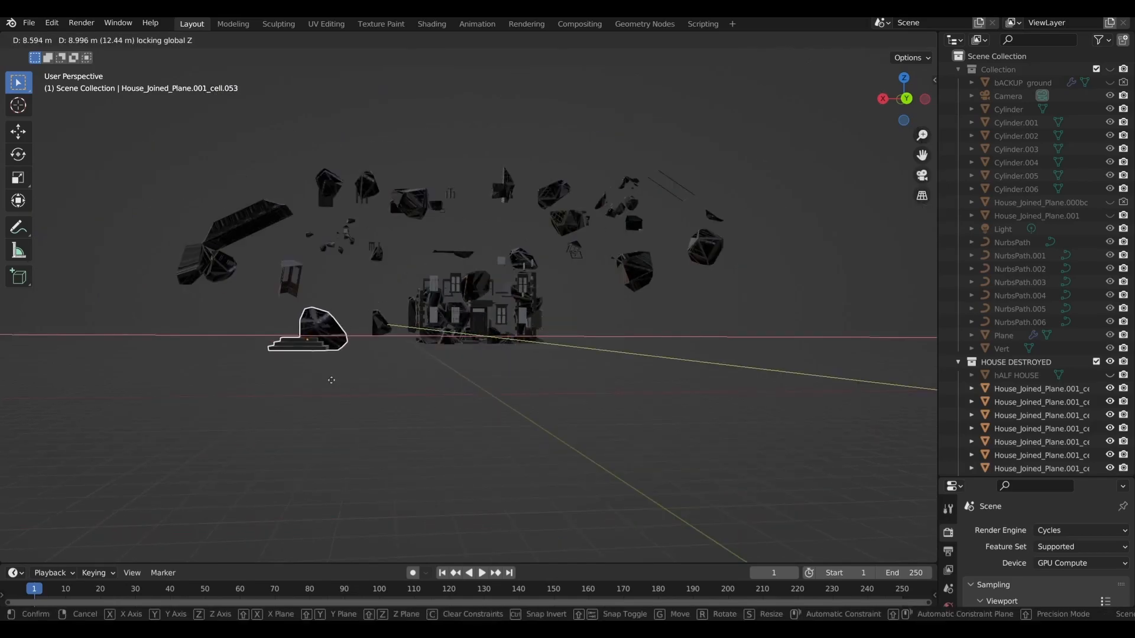
left_click(431, 23)
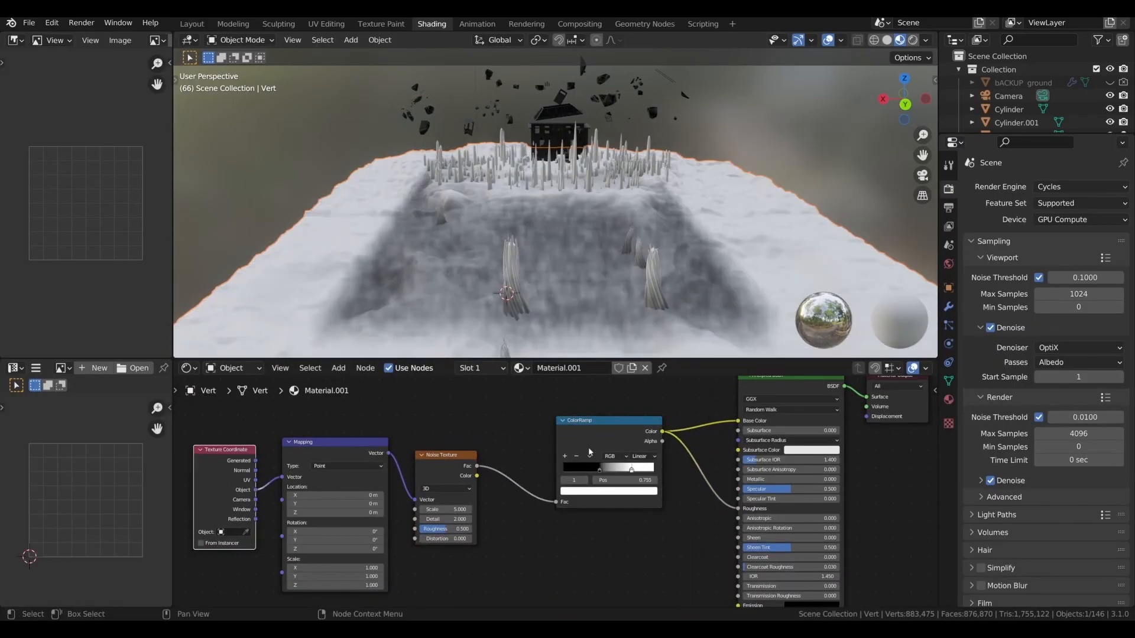
- Rearrange the ground material's noise nodes for the rippled surface and save the file
left_click_drag(630, 470, 576, 469)
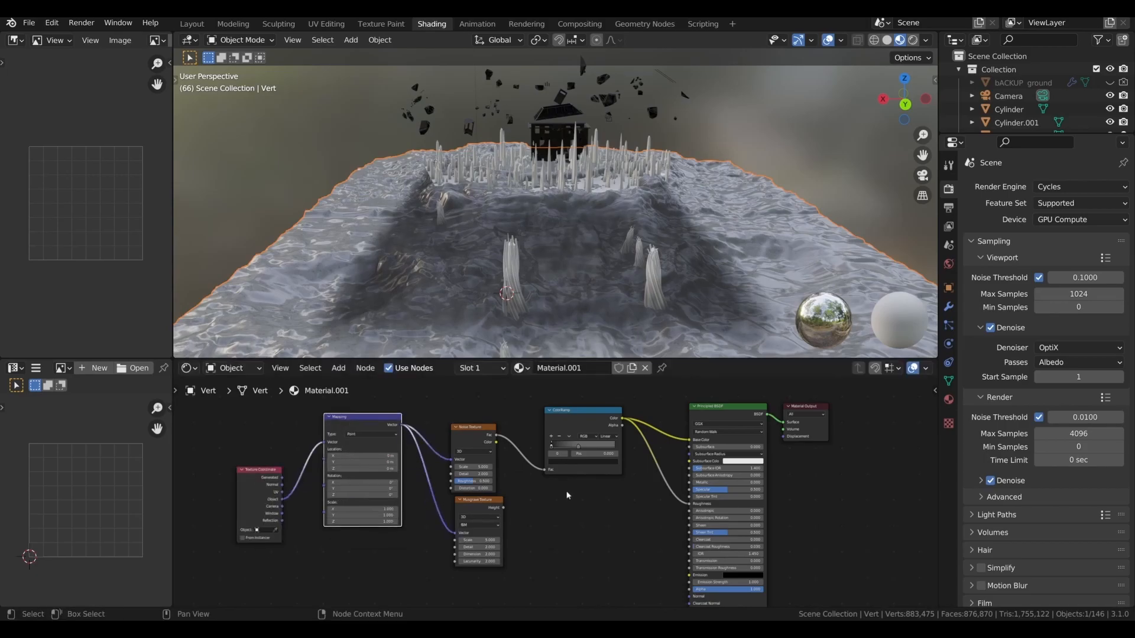
key("ctrl+s")
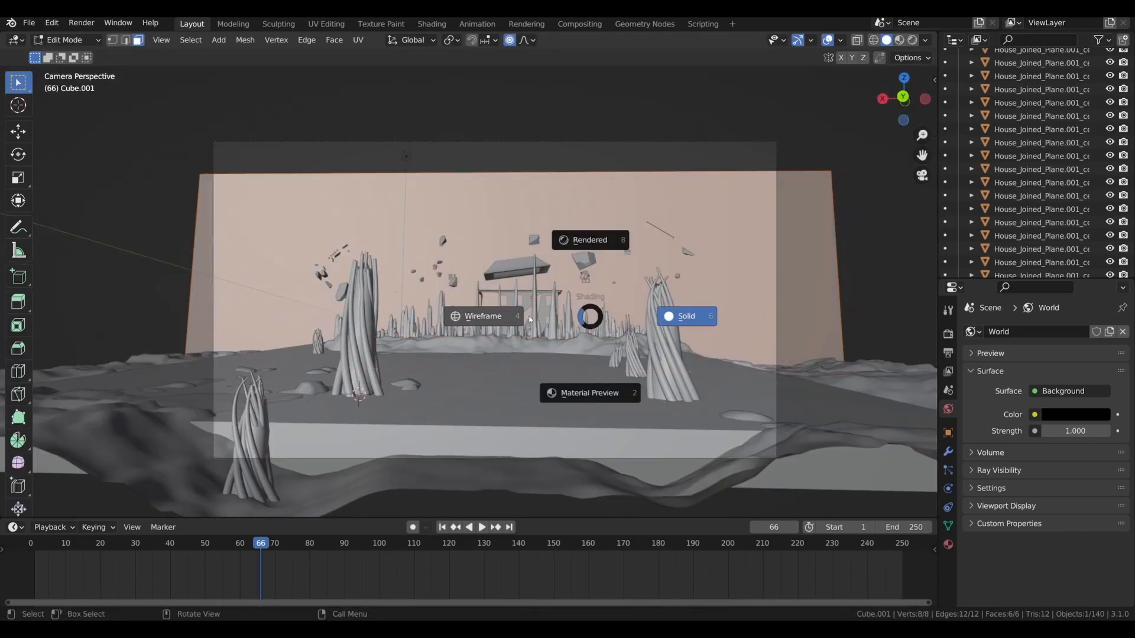
- Add a red Point light with 10000 W power and save the file
left_click(431, 22)
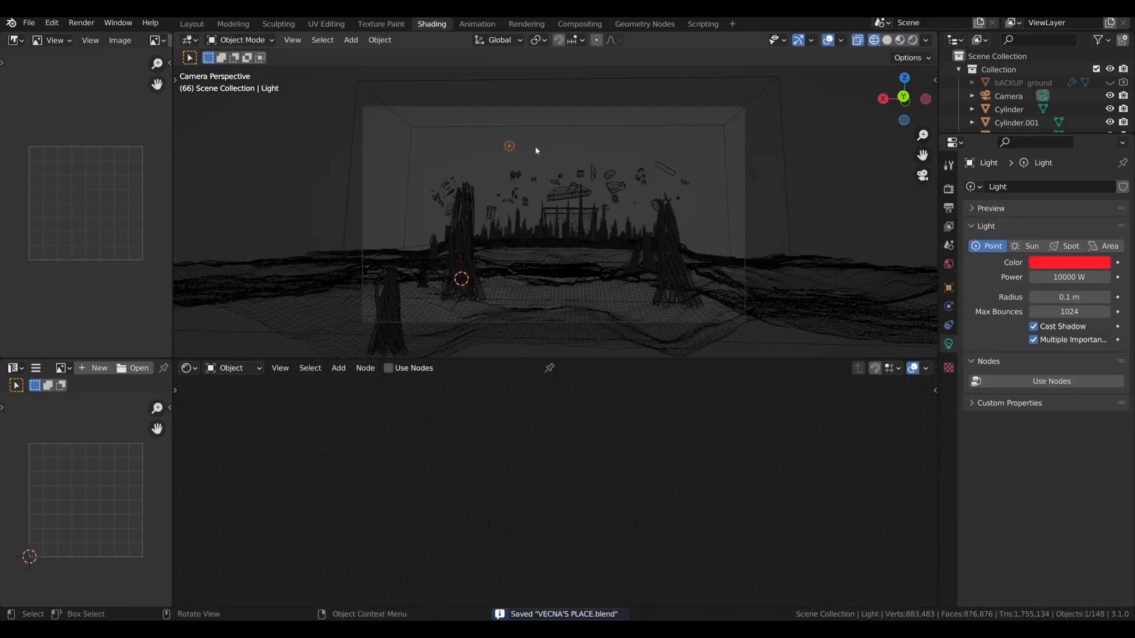
left_click(1069, 262)
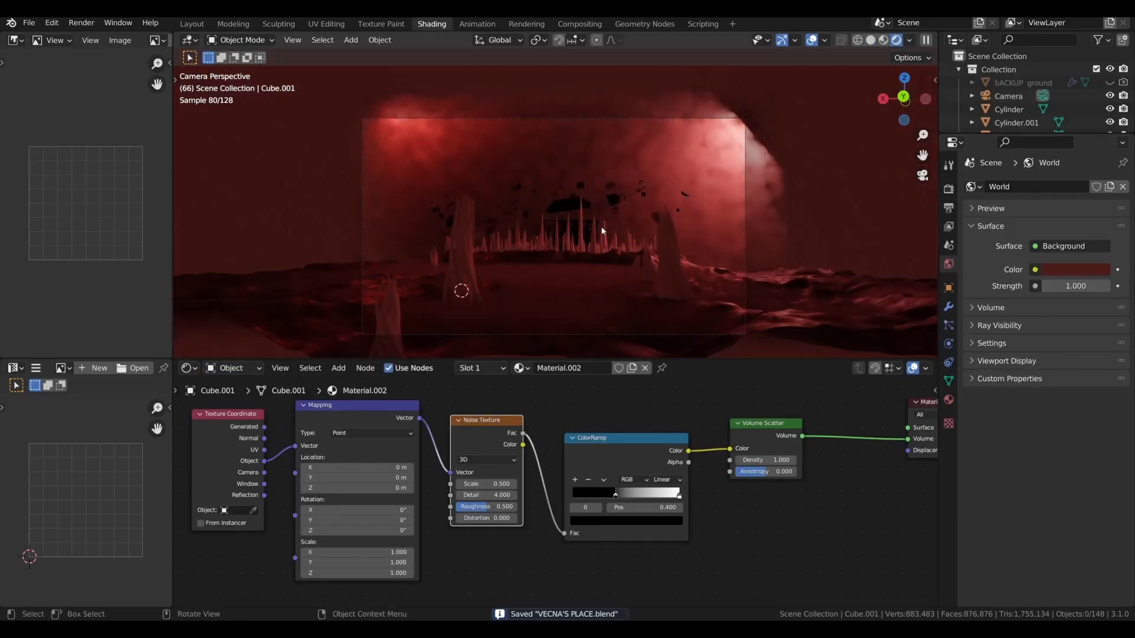
- Build a Noise-driven ColorRamp into Volume Scatter on Cube.001 with a dark red World
key("Tab")
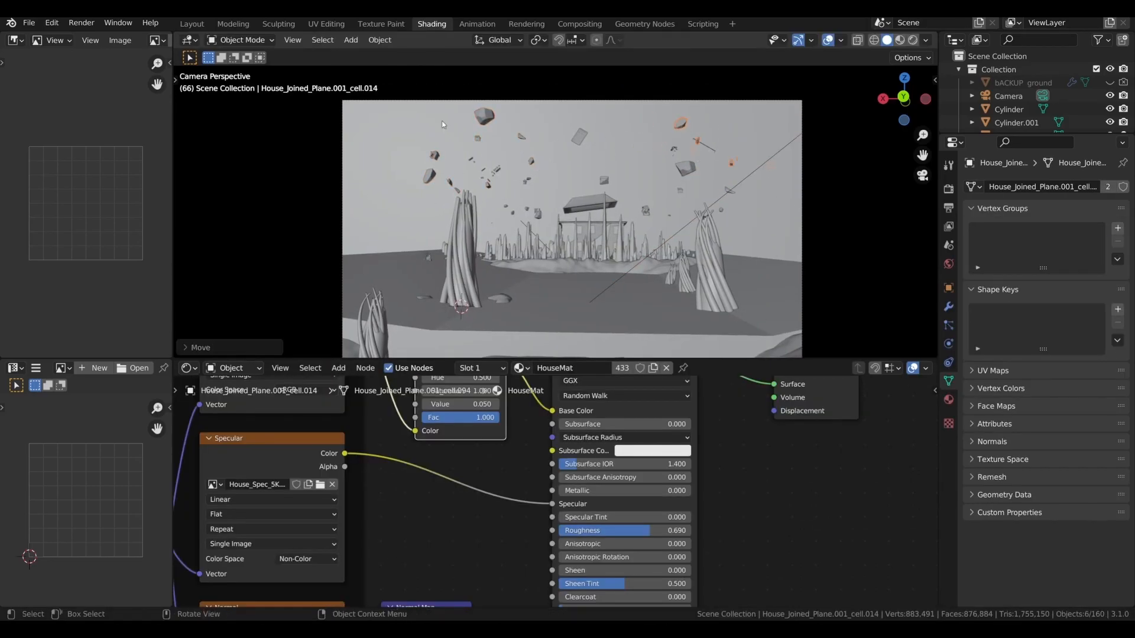
- Assign HouseMat with its Specular image texture to a House_Joined_Plane cell
left_click(192, 24)
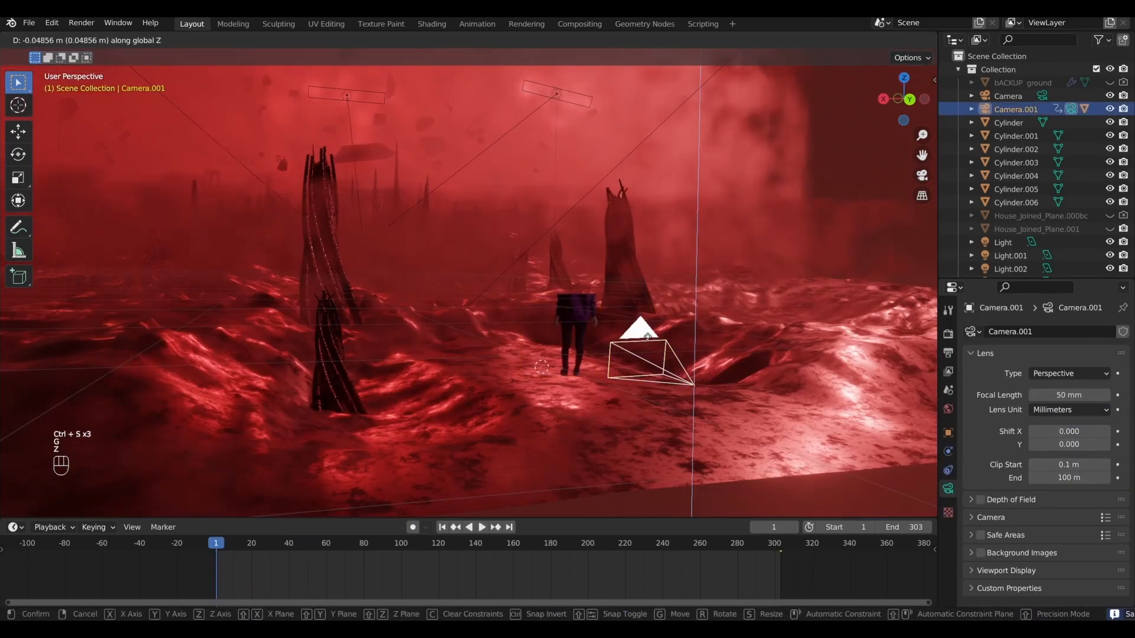
- Place Camera.001 near the footage plane, keyframe it and set End frame to 303
left_click(481, 527)
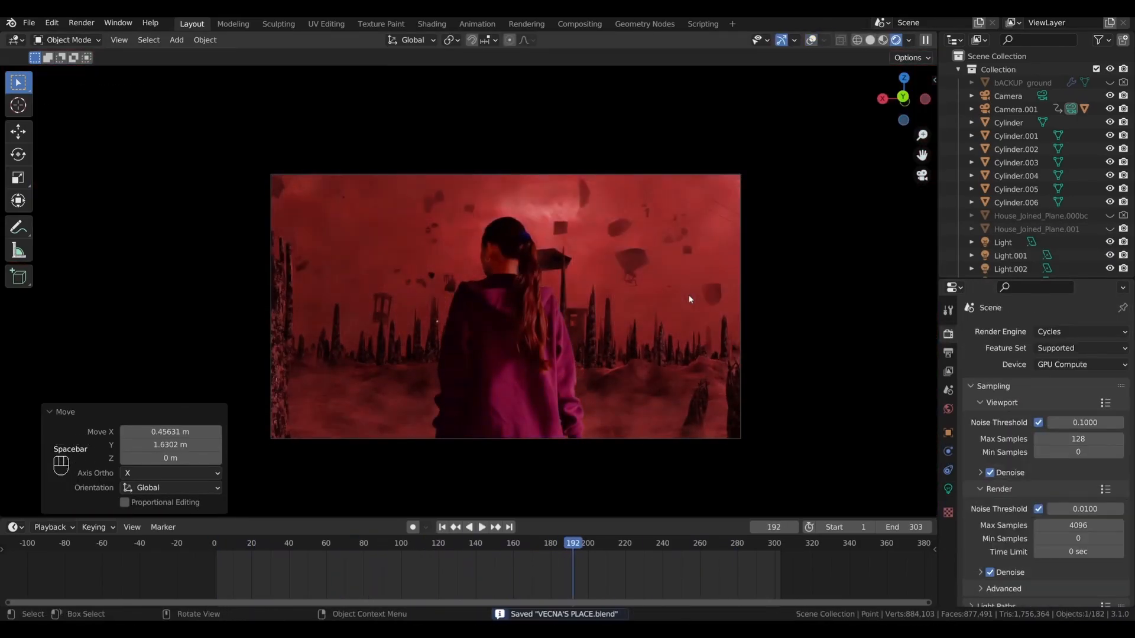
left_click(430, 24)
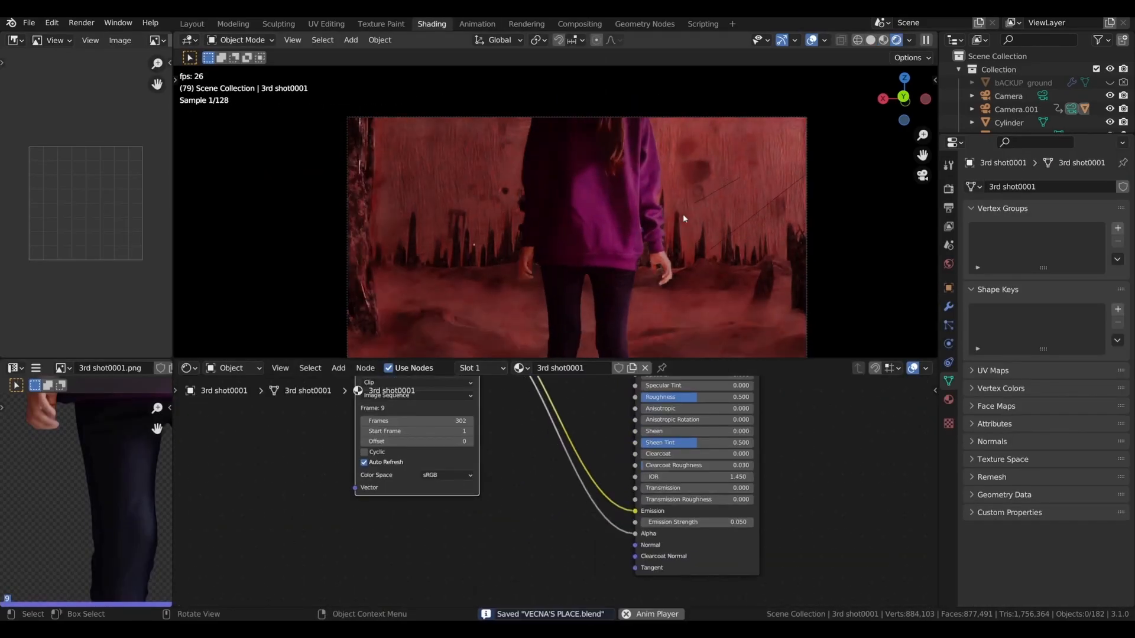